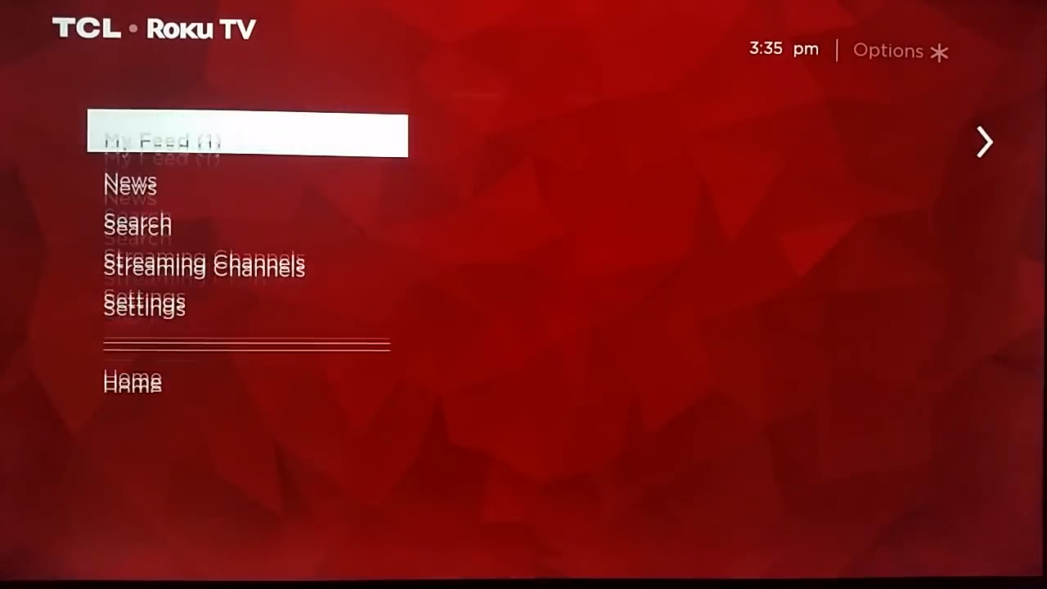
scroll("down", 3)
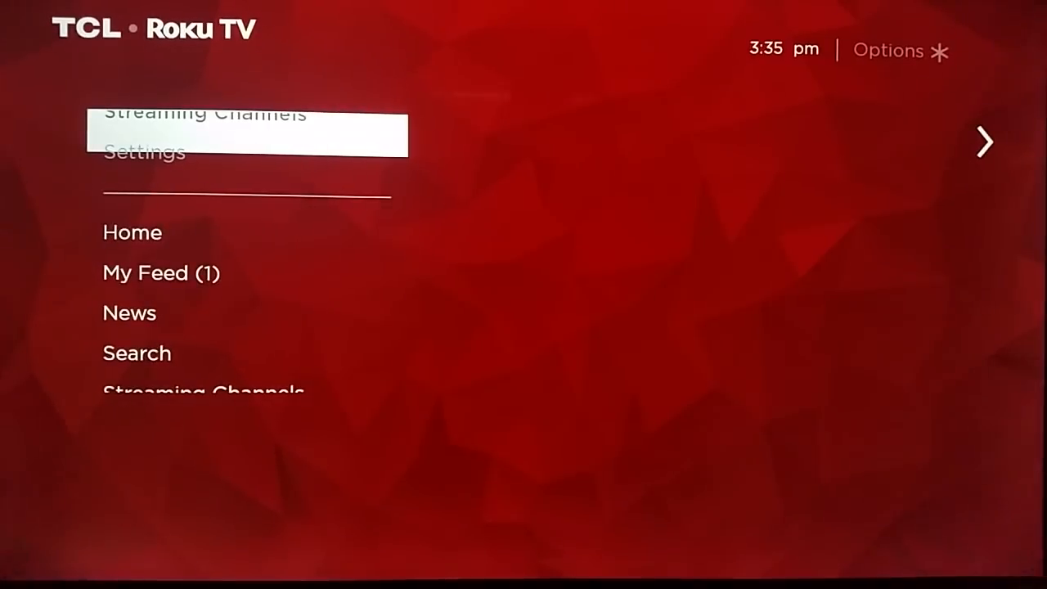